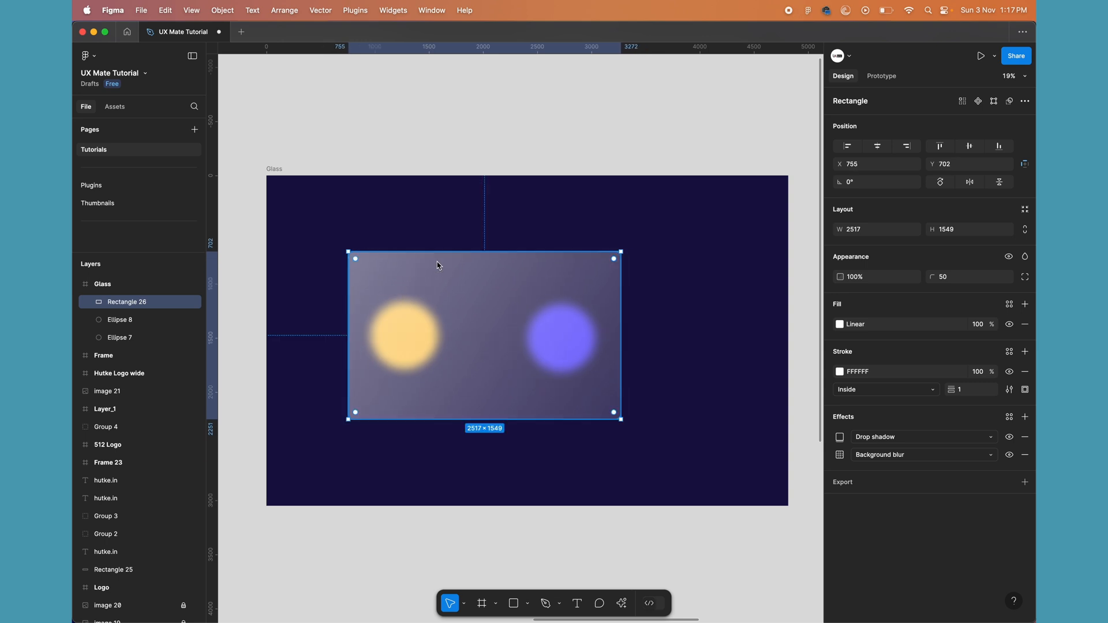
- Drag Rectangle 26 right, back left, then over both blurred circles to show the glass effect
drag(484, 332, 544, 324)
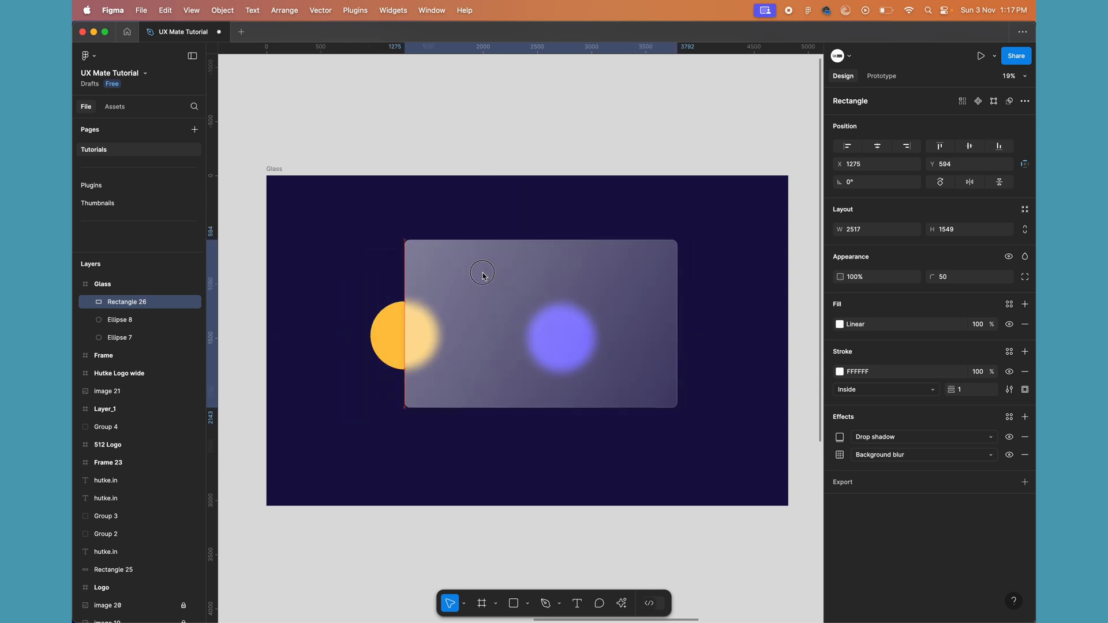
drag(482, 274, 431, 274)
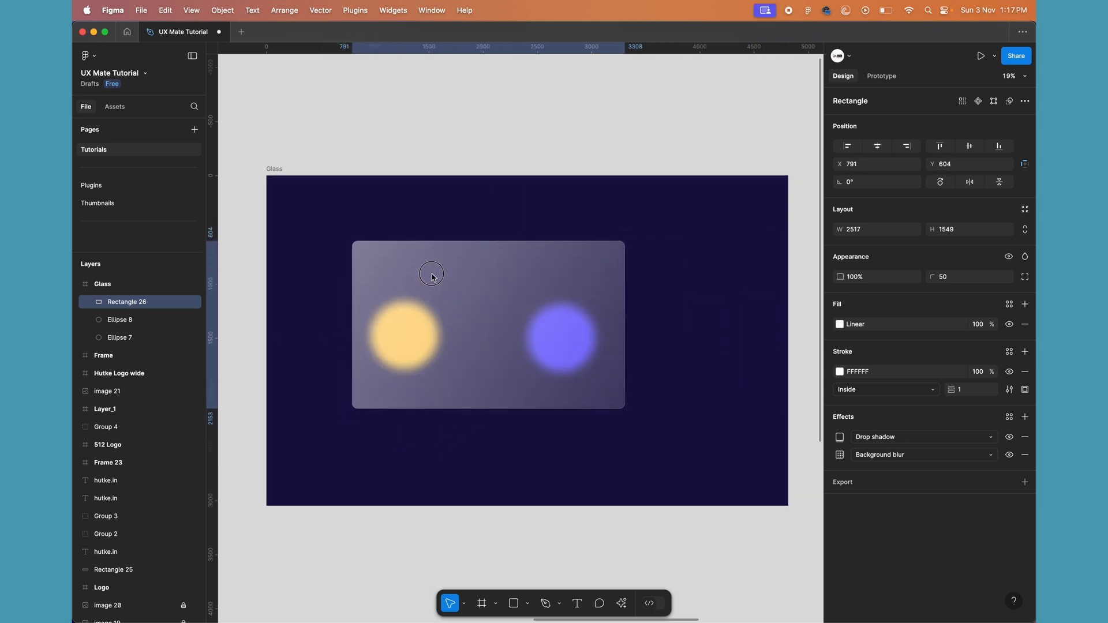
drag(431, 274, 470, 284)
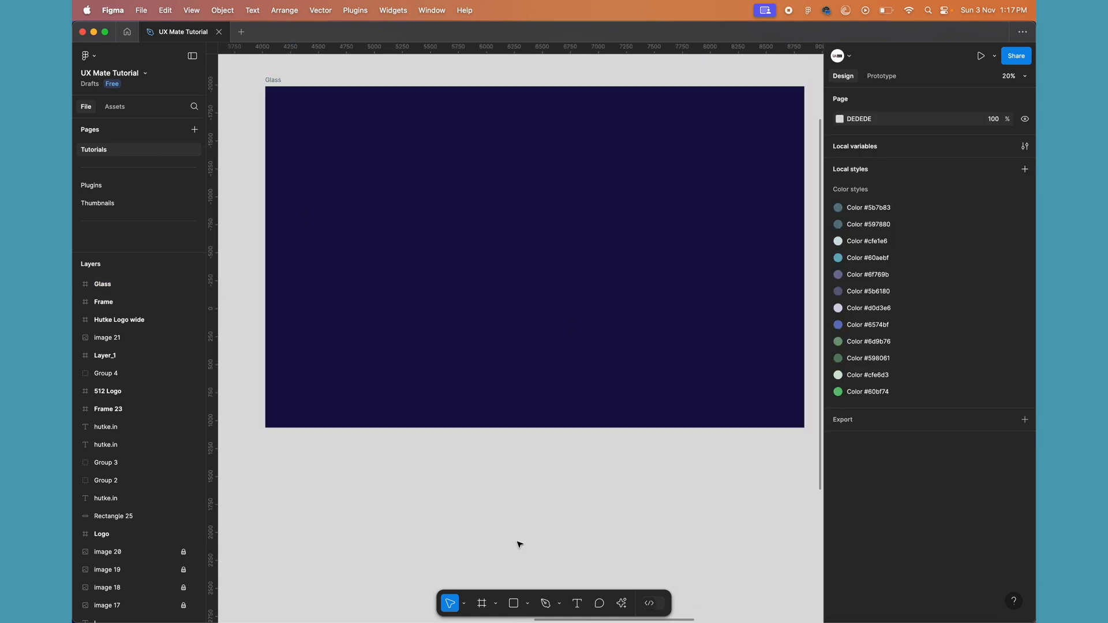
mouse_move(513, 603)
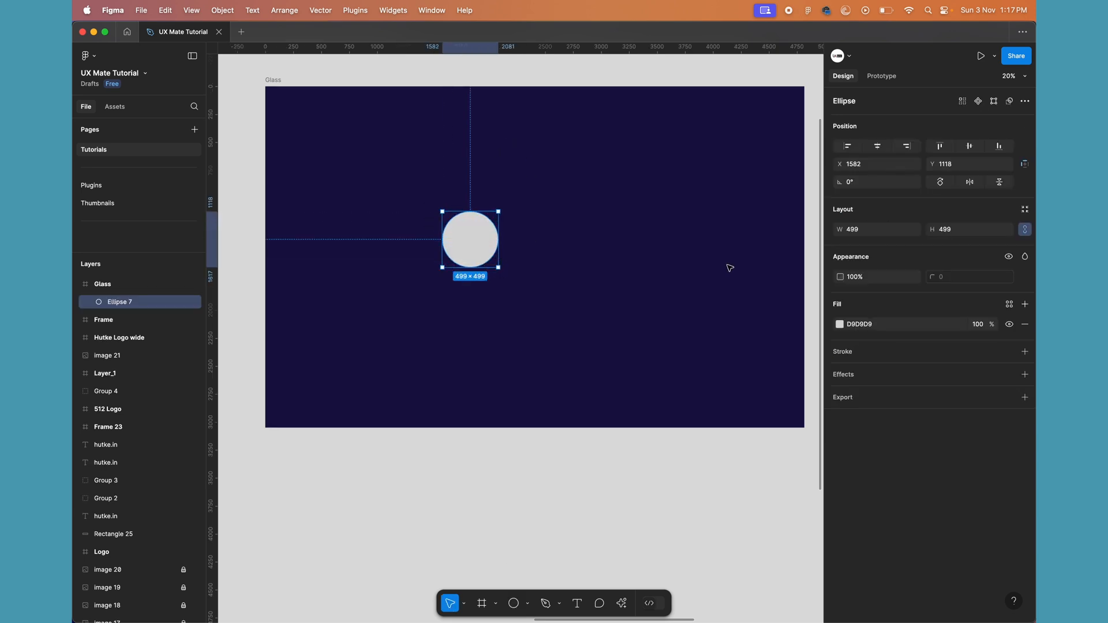
- Set the fill colours of the two duplicated 499×499 circles to lime and pink
click(840, 324)
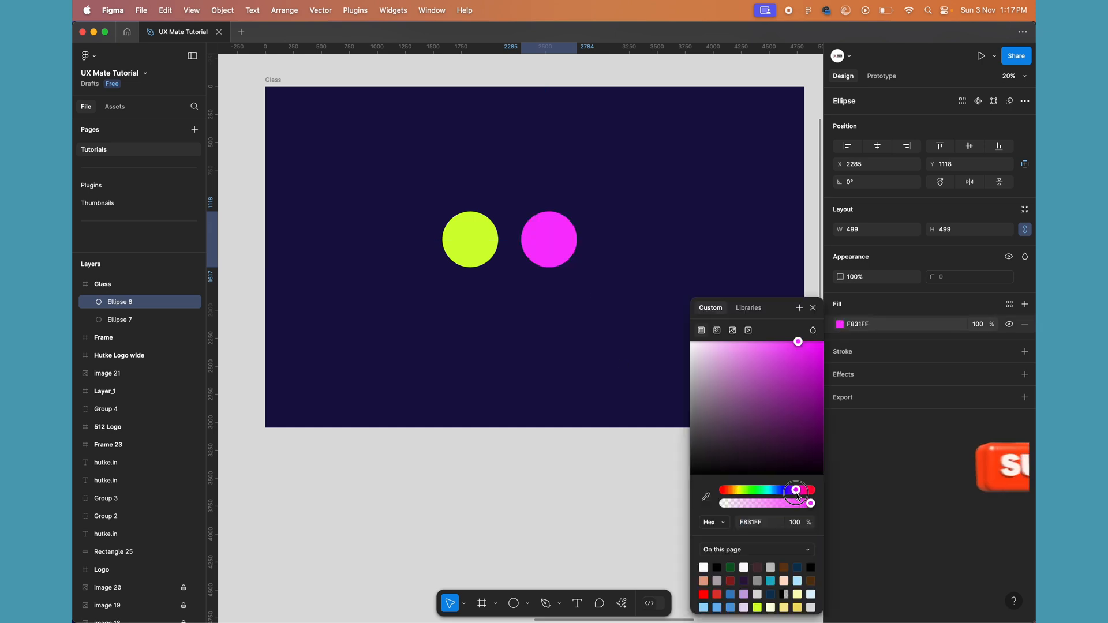
click(571, 477)
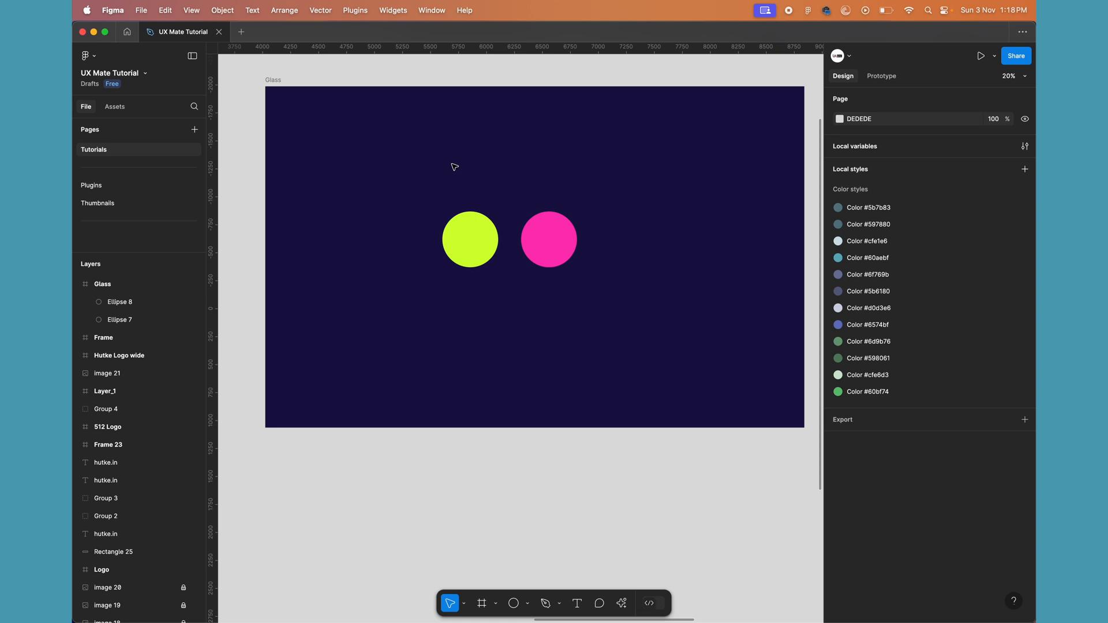
mouse_move(506, 575)
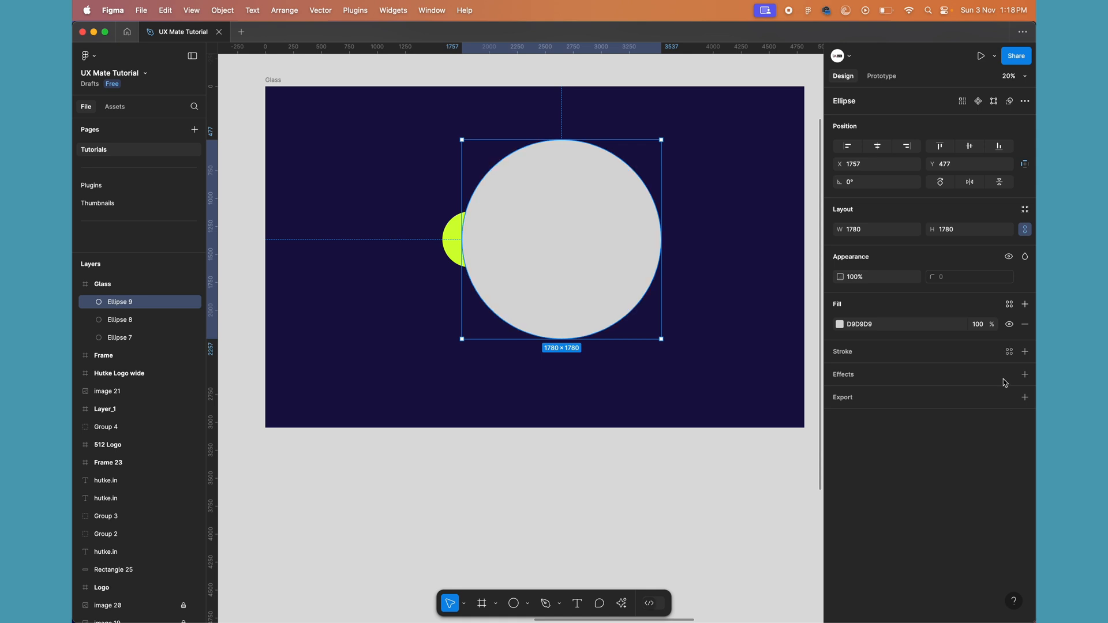
- Switch the circle's fill to a FFFFFF linear gradient, ending stop 20%, starting stop 60% opacity
click(840, 324)
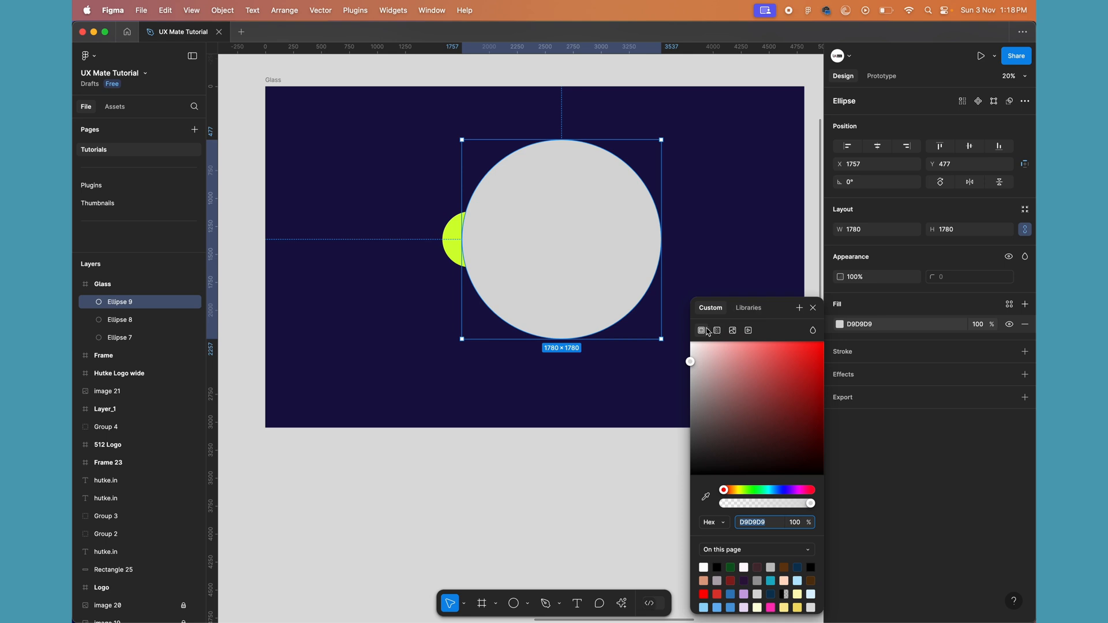
click(717, 330)
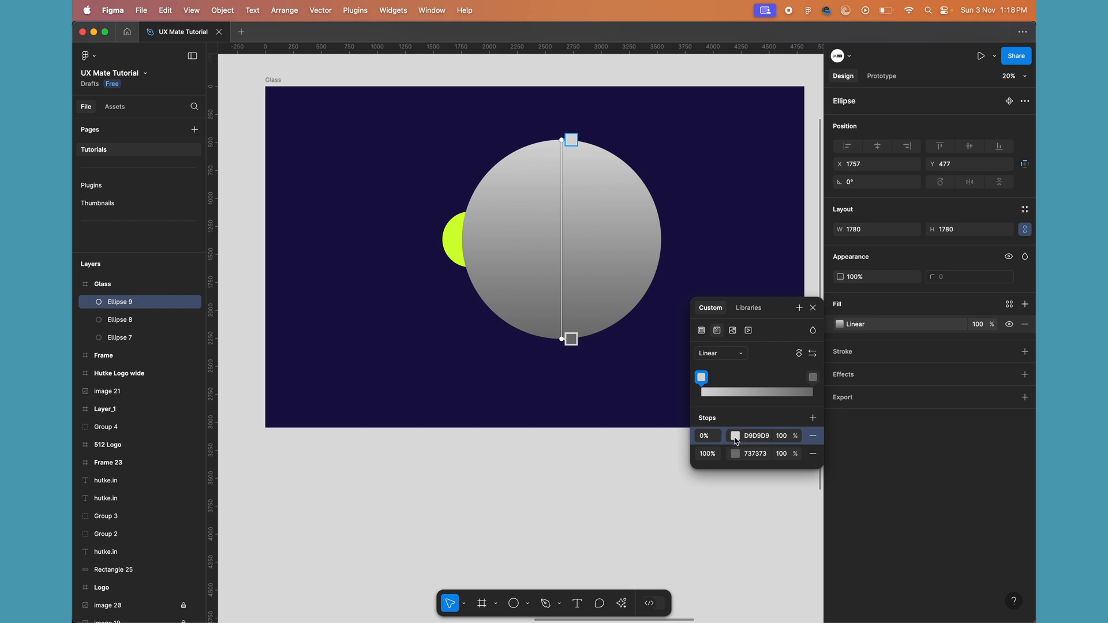
click(734, 435)
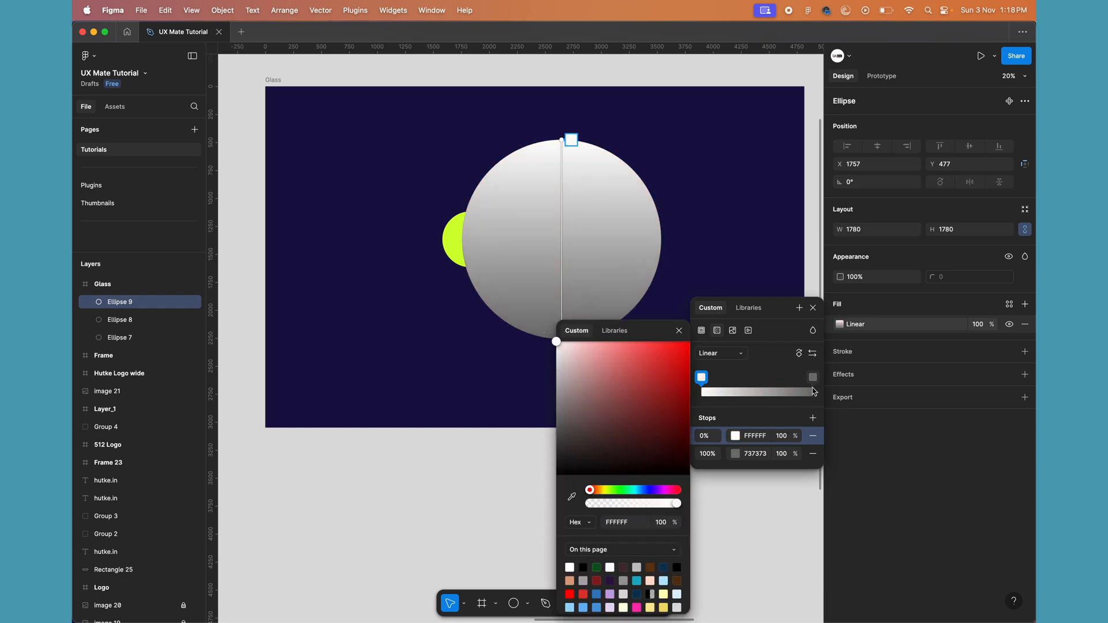
click(598, 372)
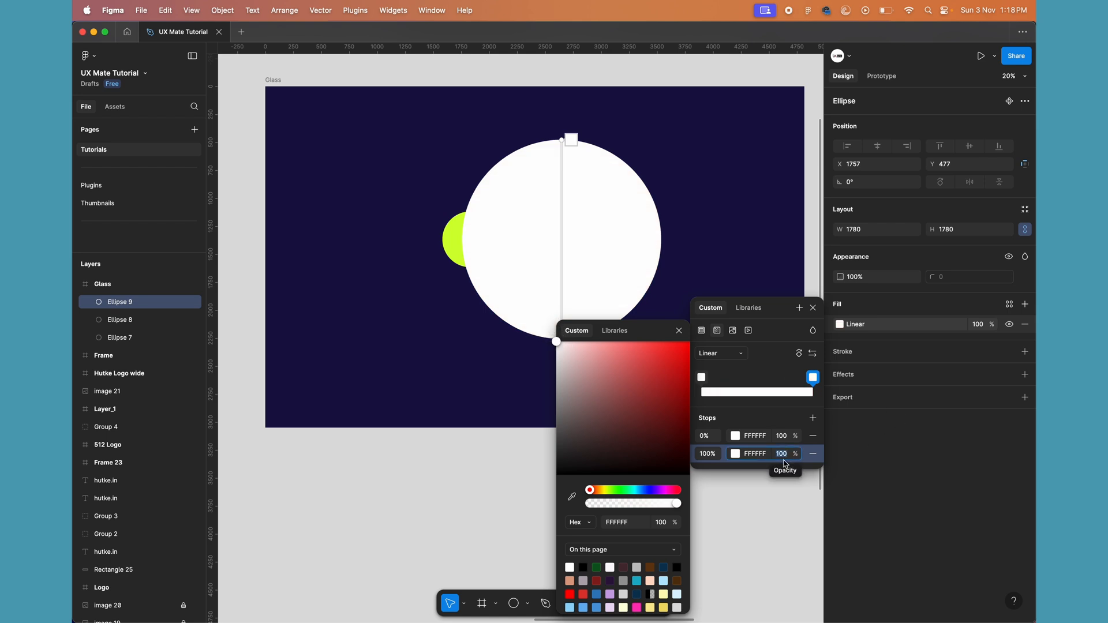
text(20)
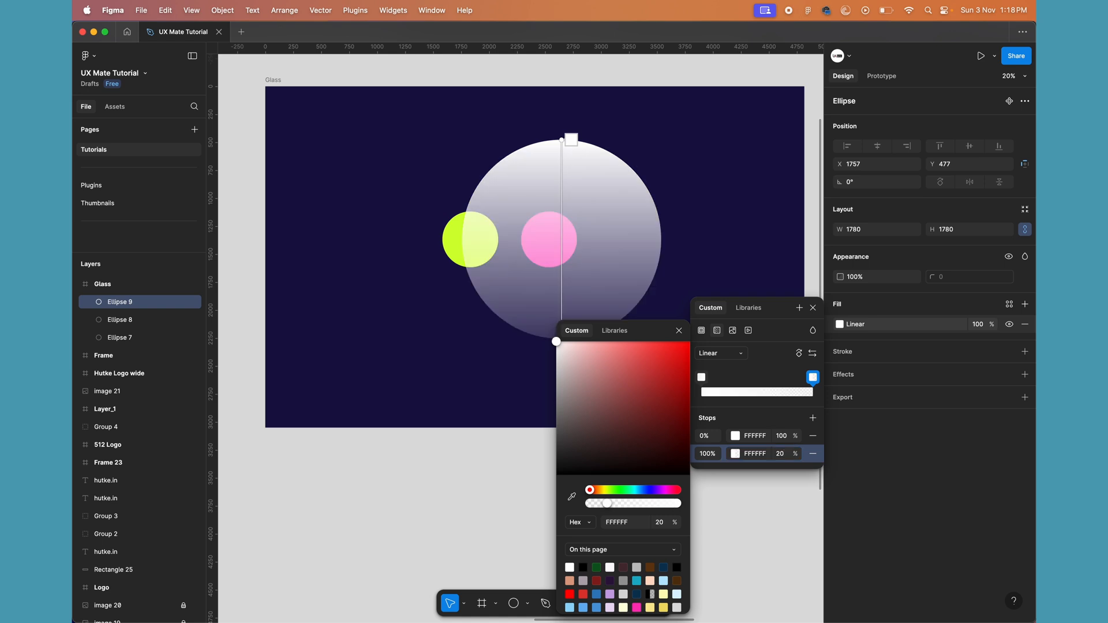
mouse_move(784, 465)
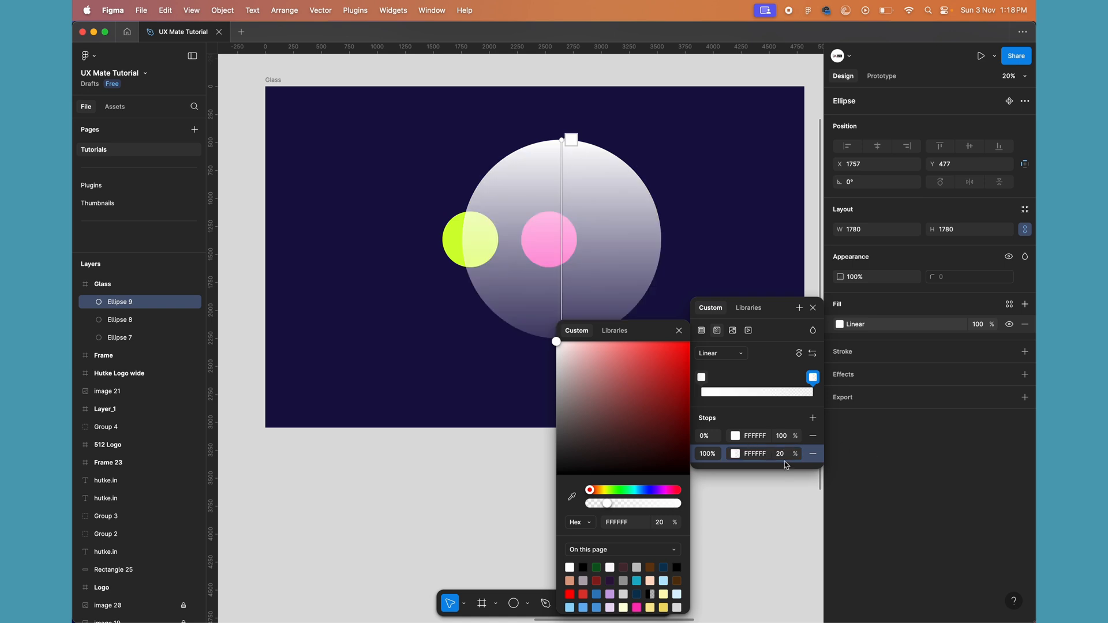
click(706, 435)
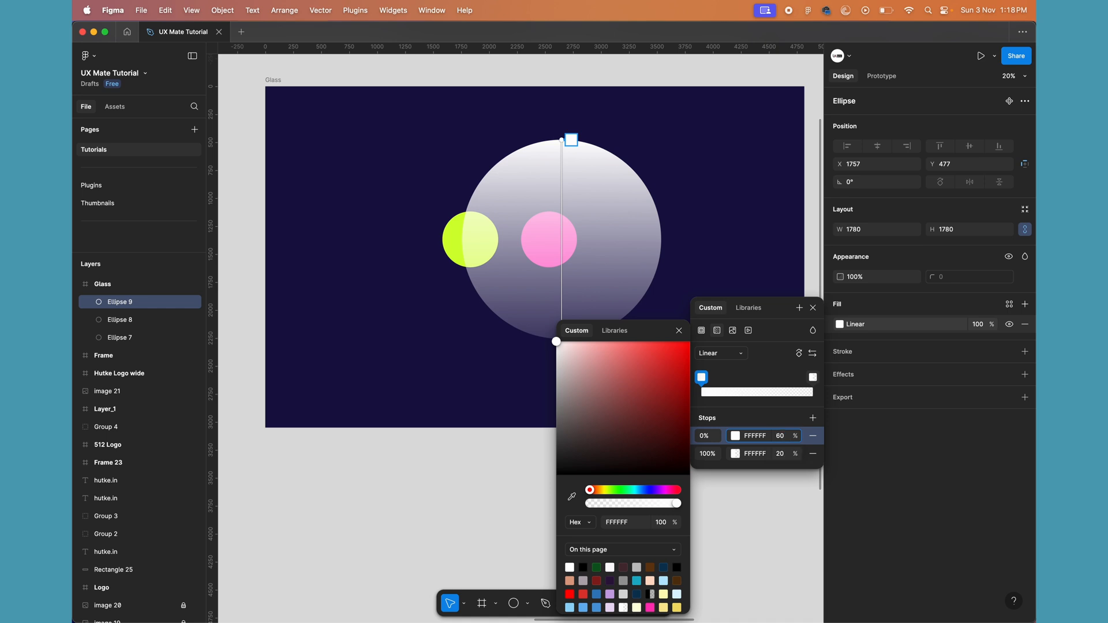
drag(678, 503, 639, 503)
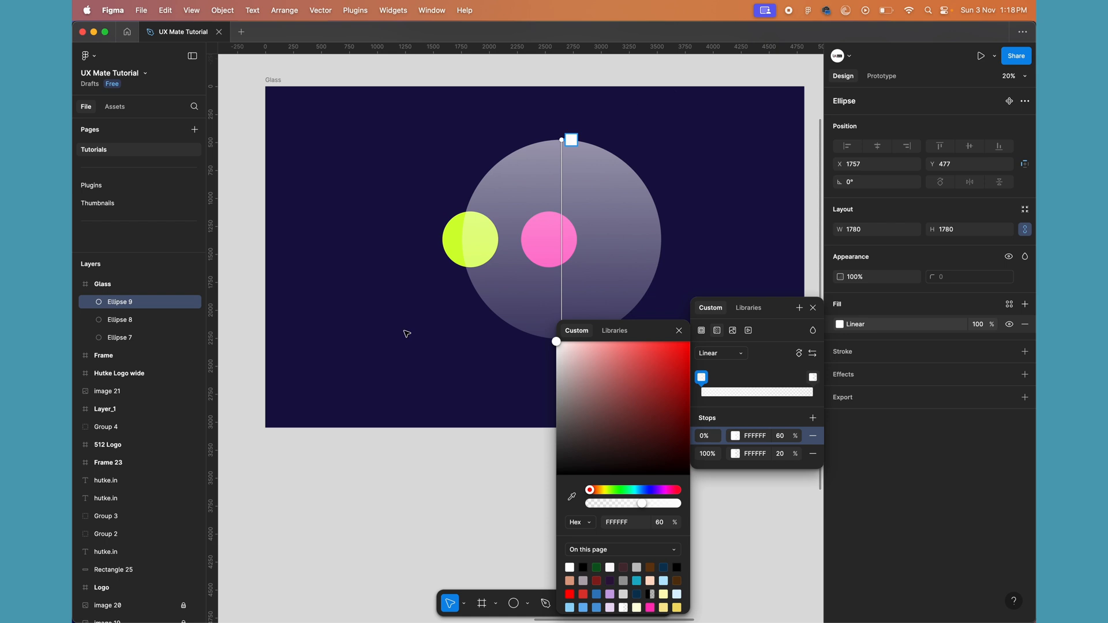
mouse_move(641, 303)
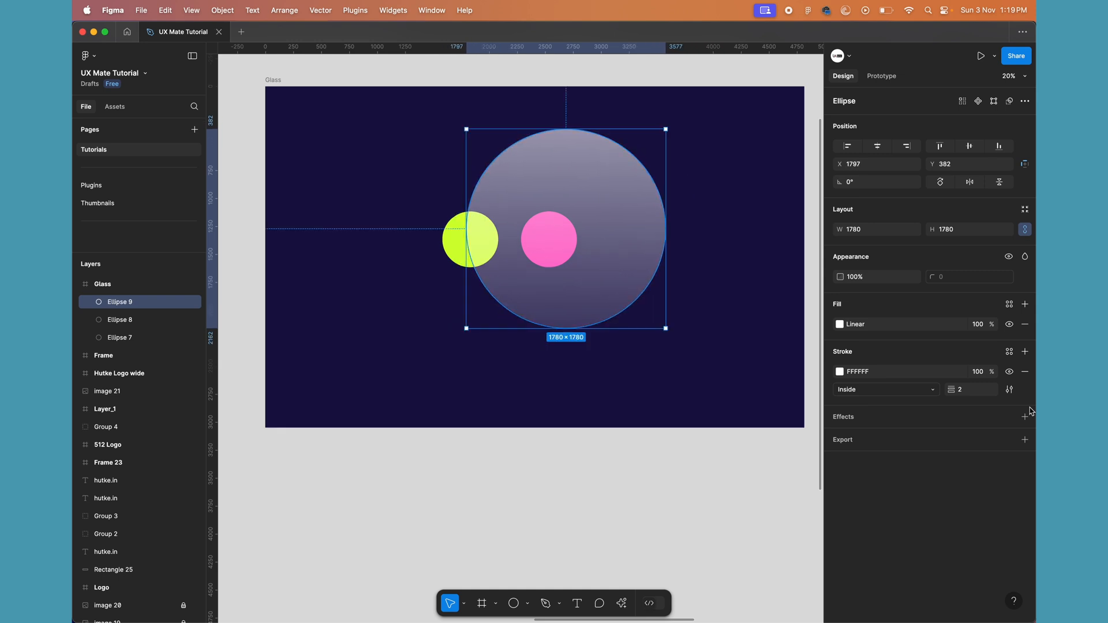
- Add a Background blur of 100 to the glass circle and drag it to preview
click(1023, 416)
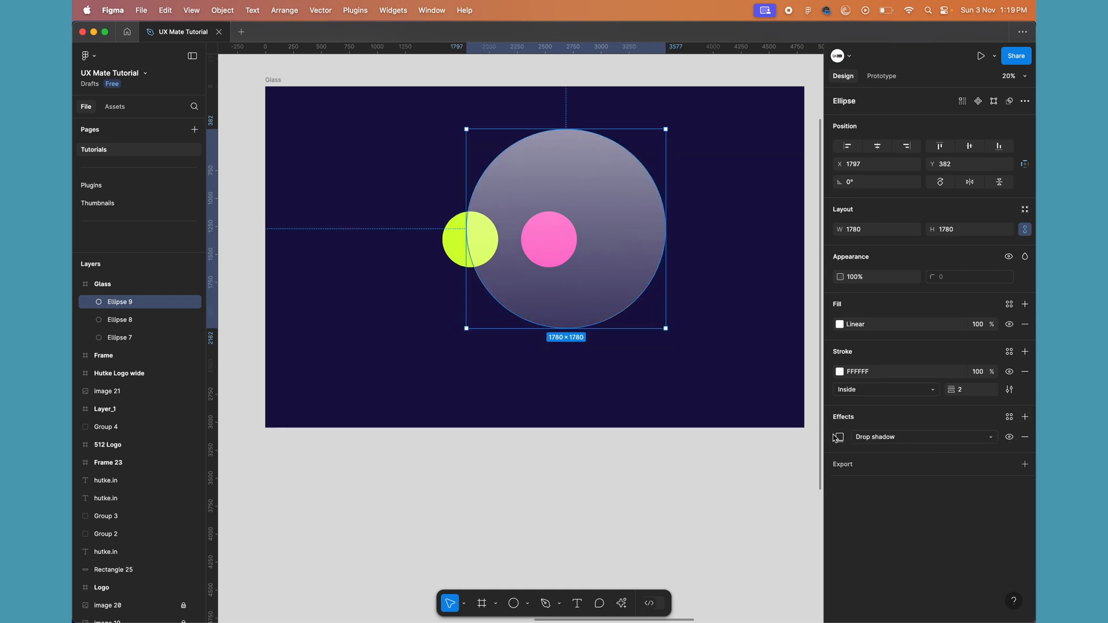
click(839, 437)
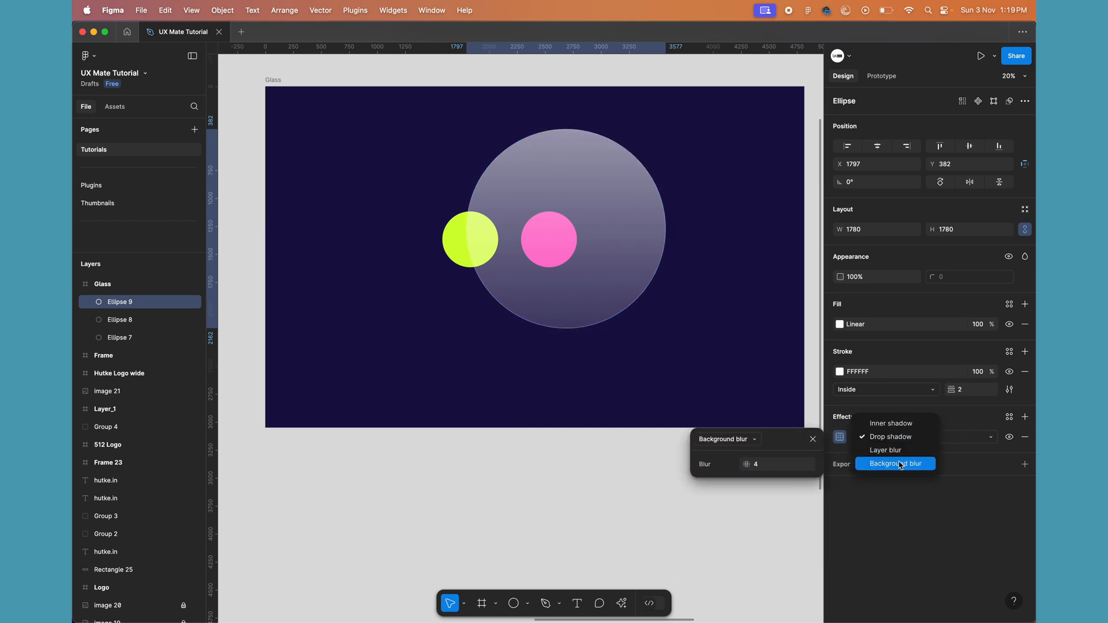
click(894, 463)
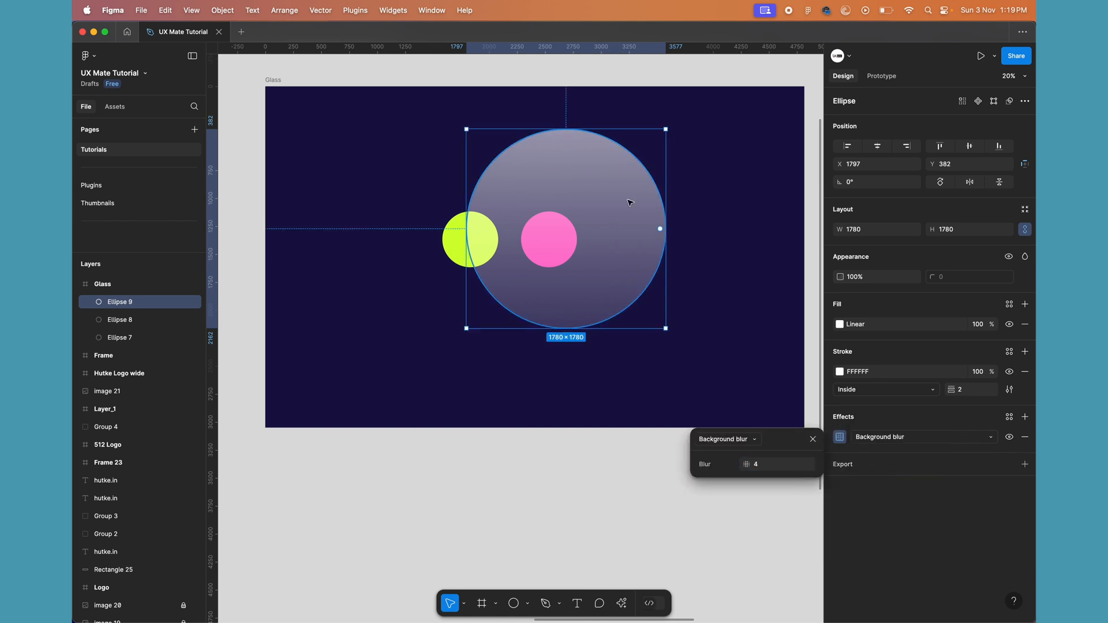
mouse_move(592, 187)
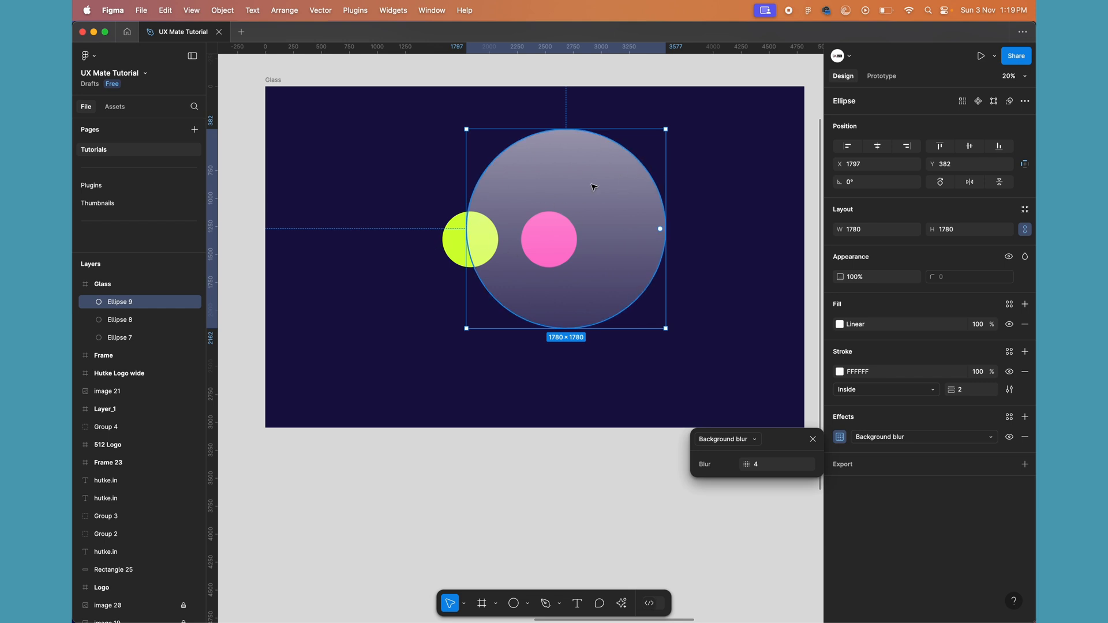
click(776, 464)
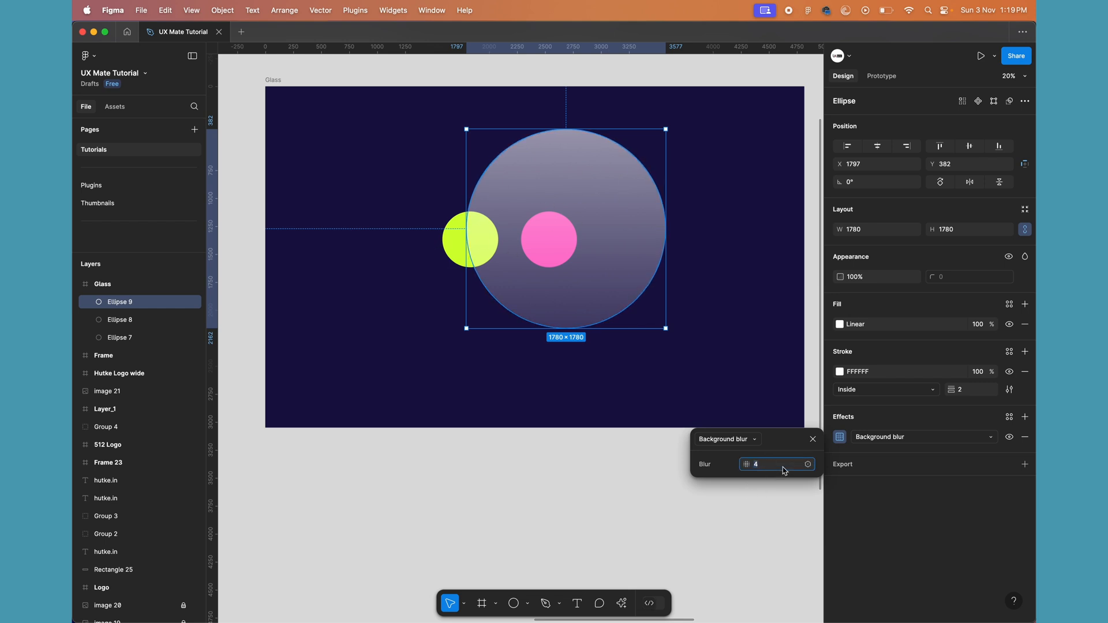
text(100)
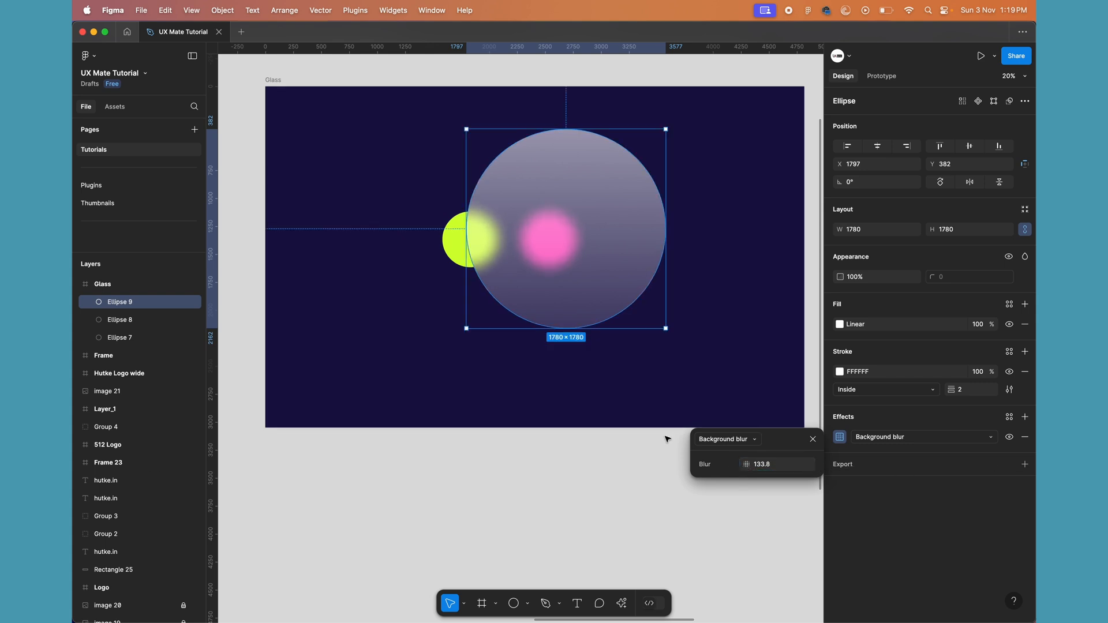
click(773, 464)
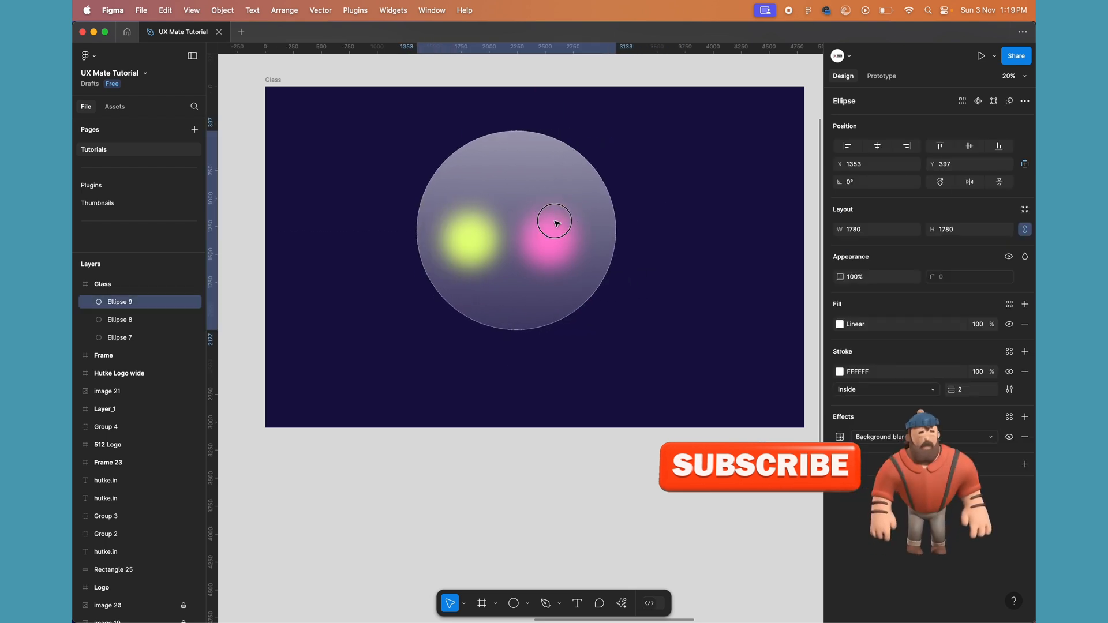
drag(554, 221, 606, 215)
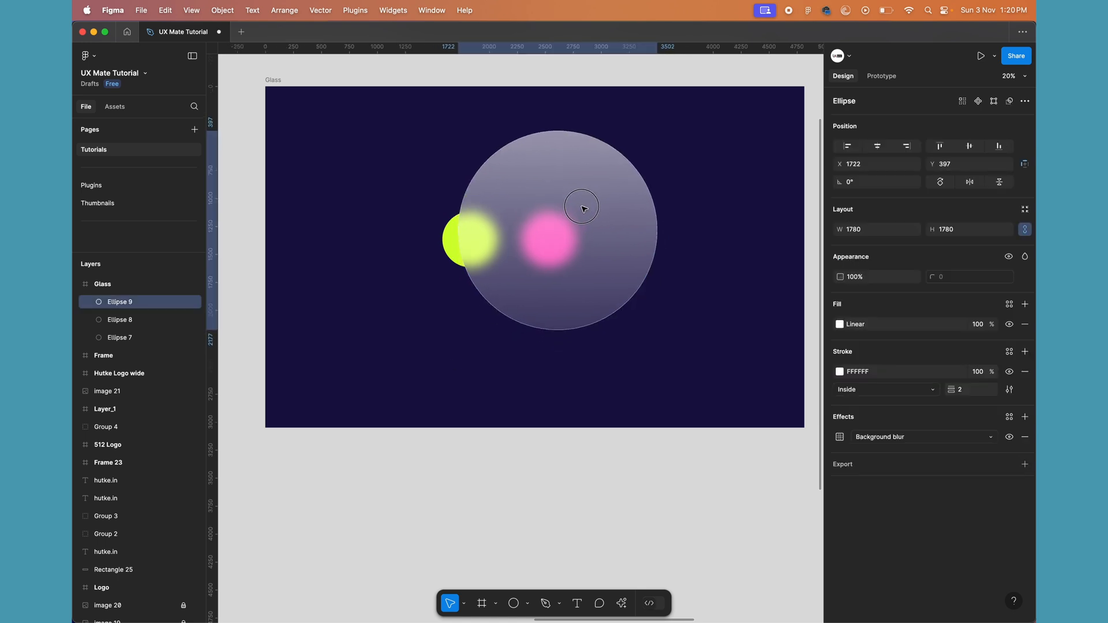
- Add a Drop shadow effect with blur 60 to the glass circle
click(581, 207)
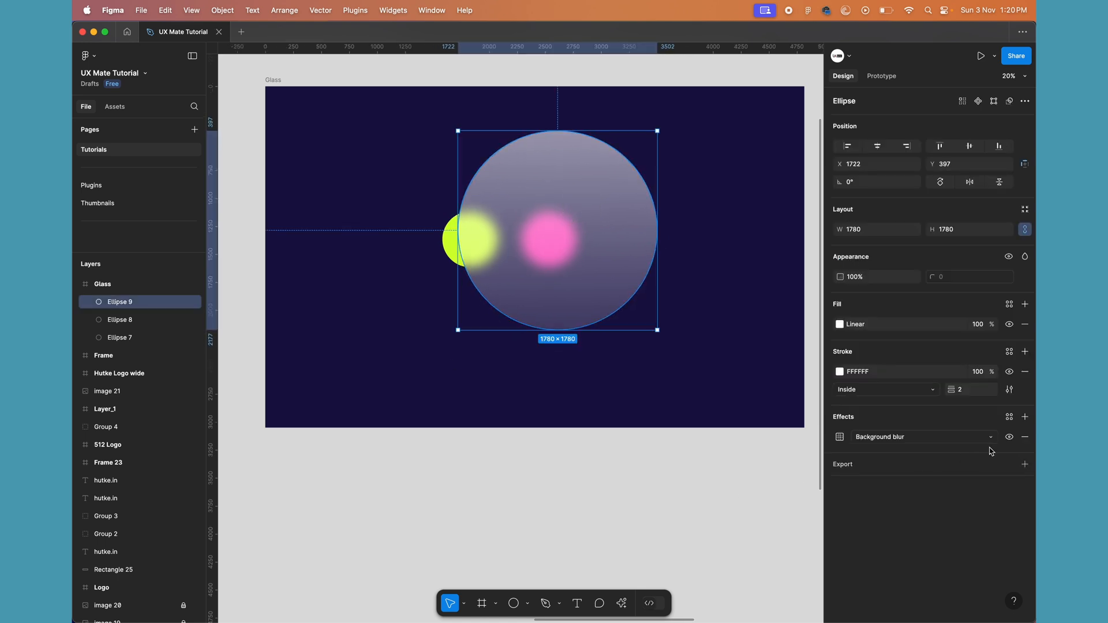
click(1025, 416)
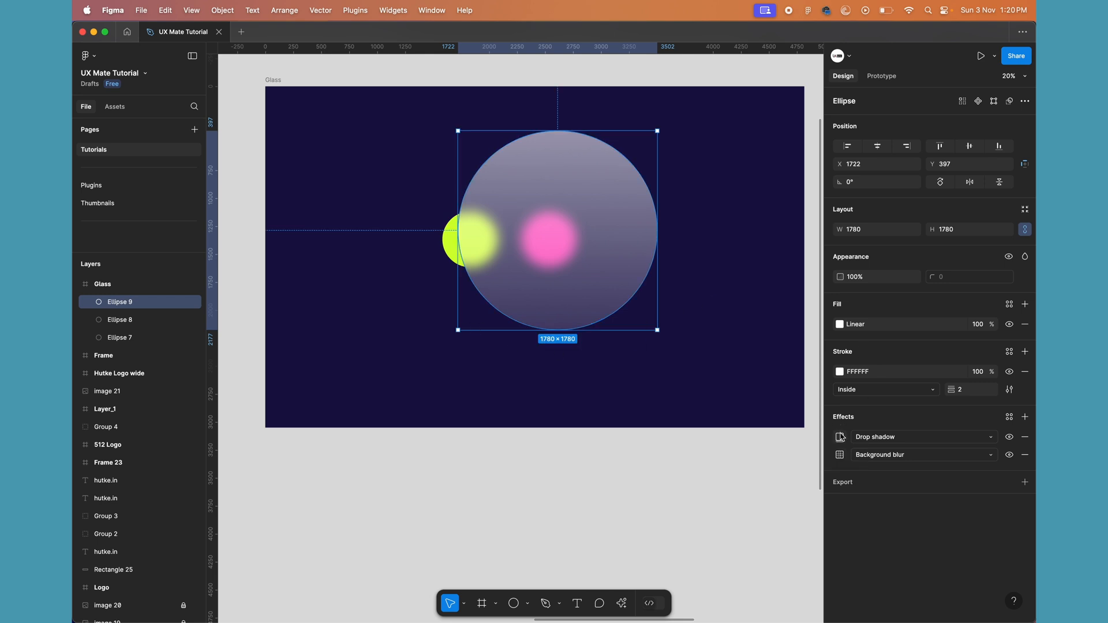
click(839, 436)
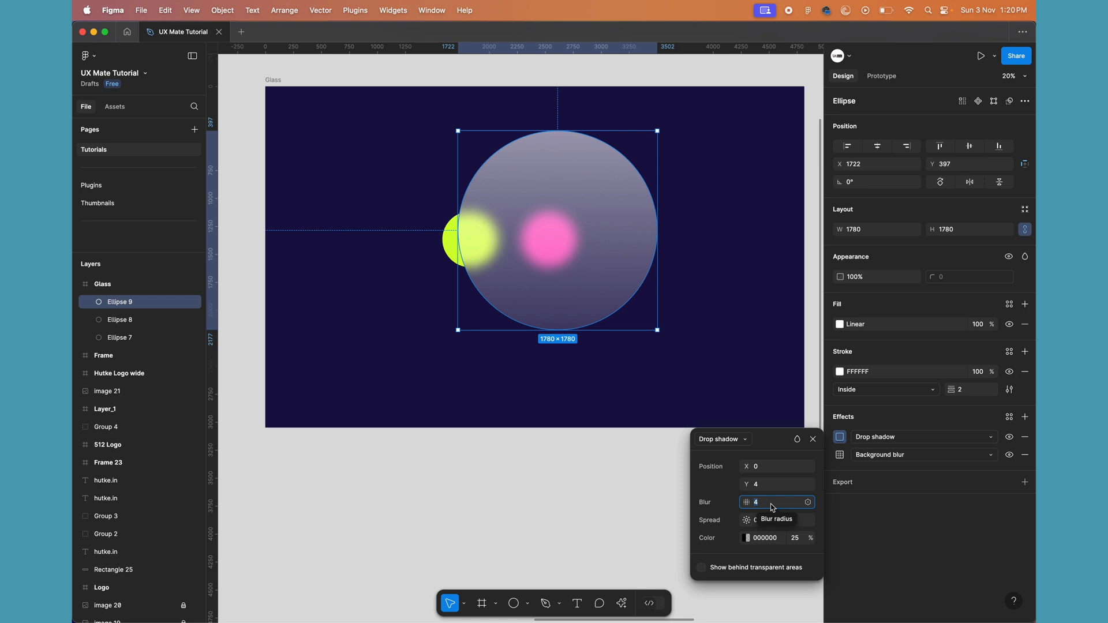
text(60)
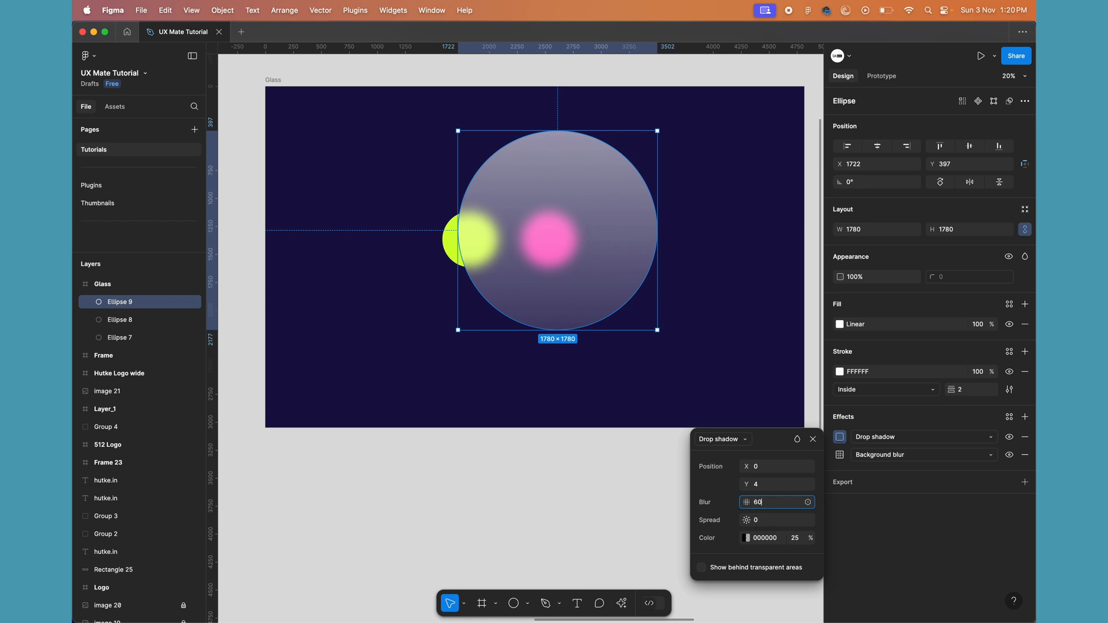
click(796, 538)
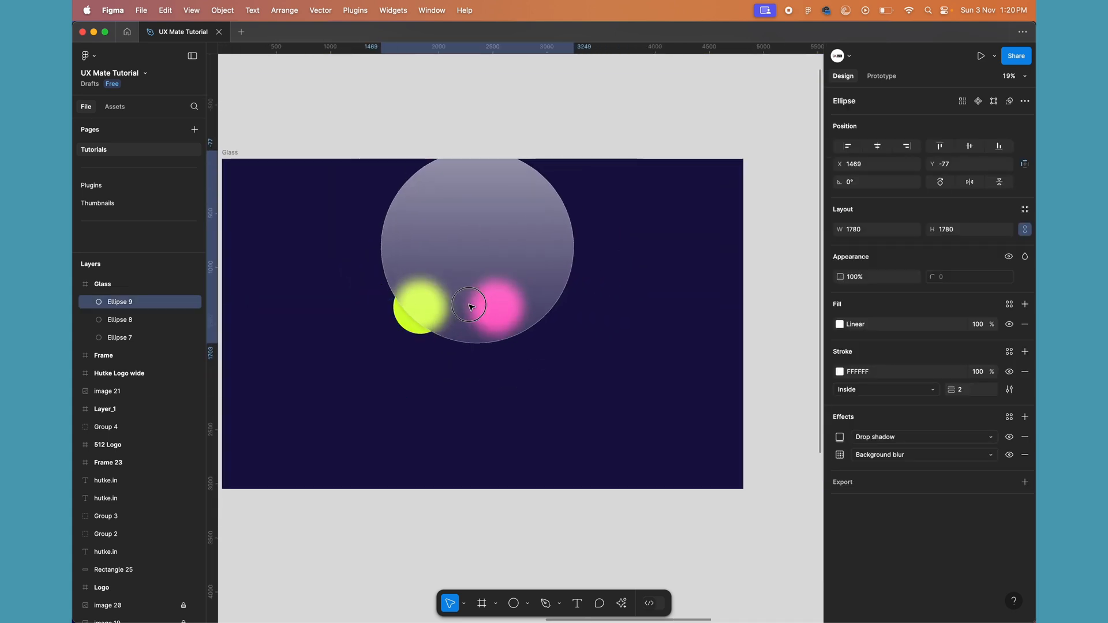
- Move Ellipse 9 to overlap the yellow circle and hide its white stroke
drag(469, 305, 469, 290)
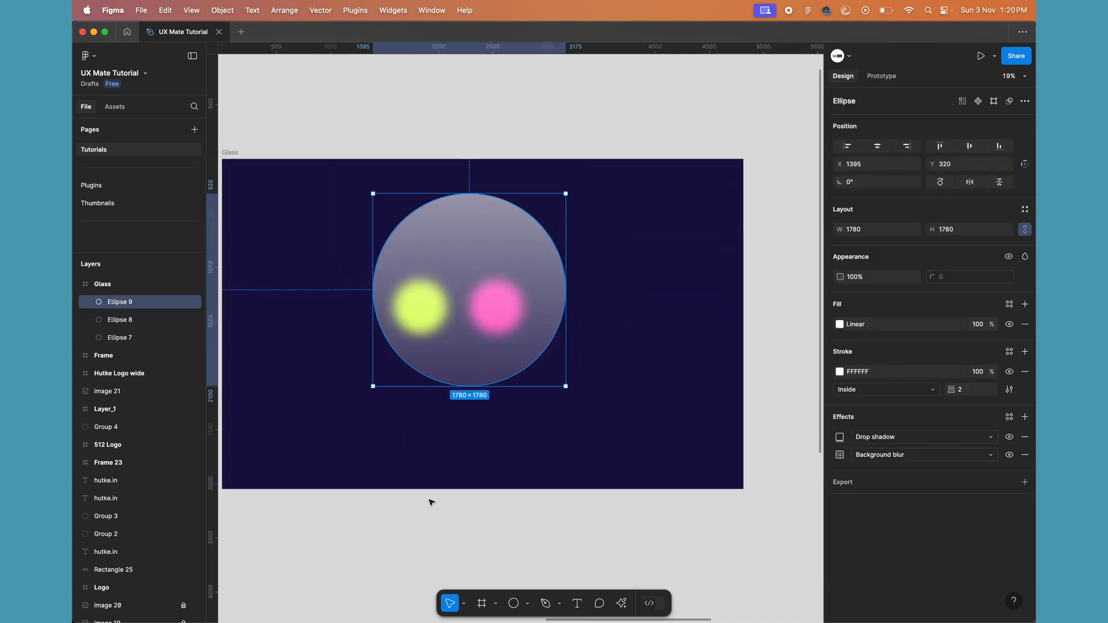
drag(469, 290, 522, 293)
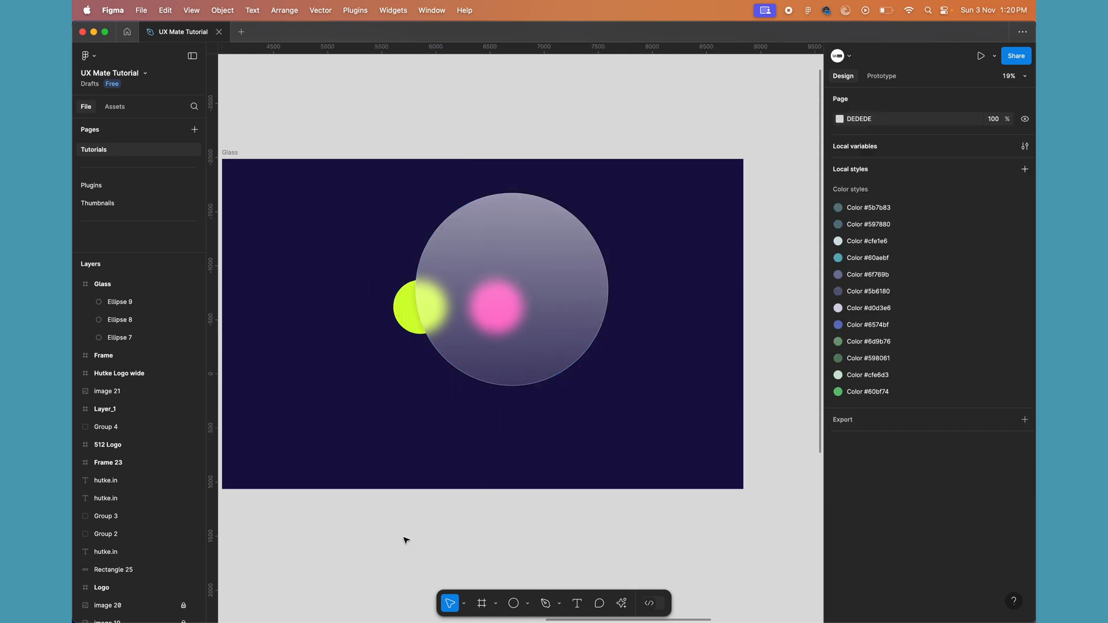
mouse_move(663, 157)
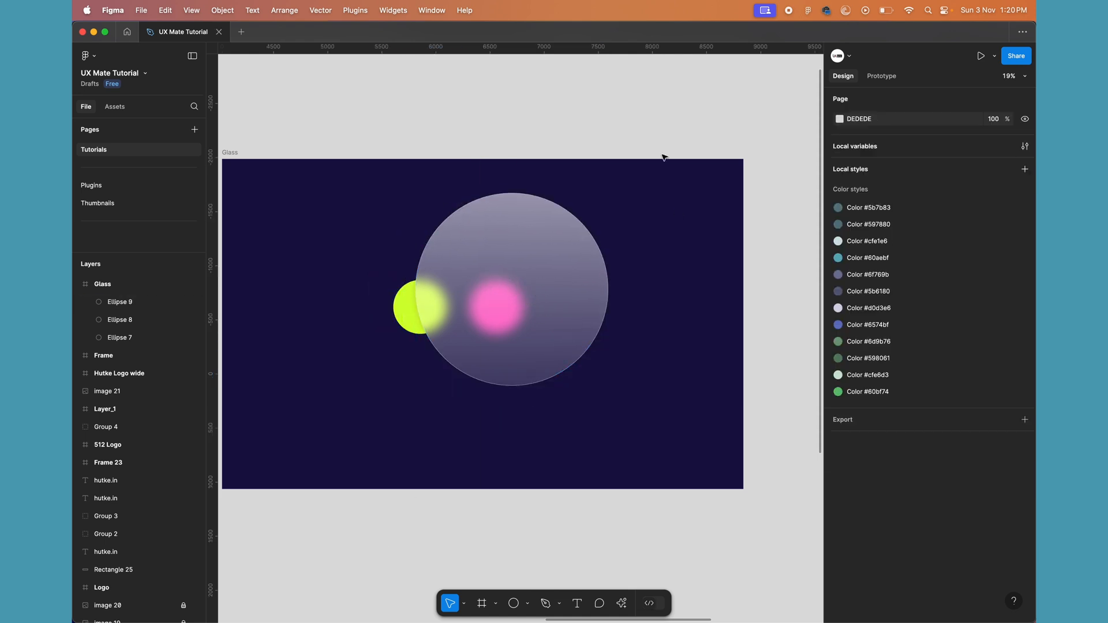
click(510, 288)
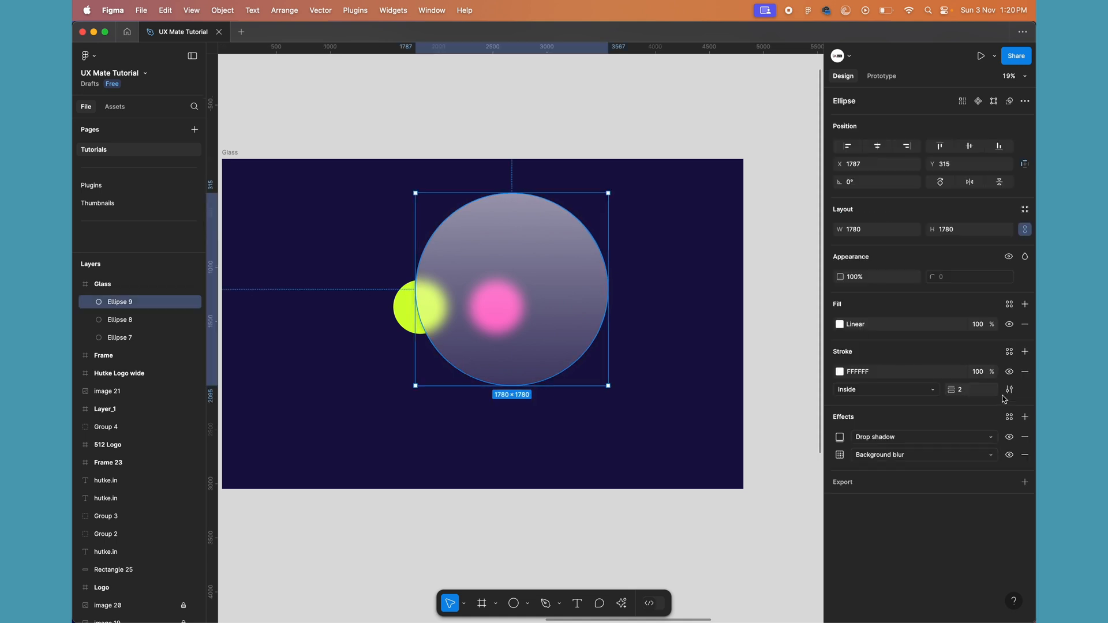
click(714, 537)
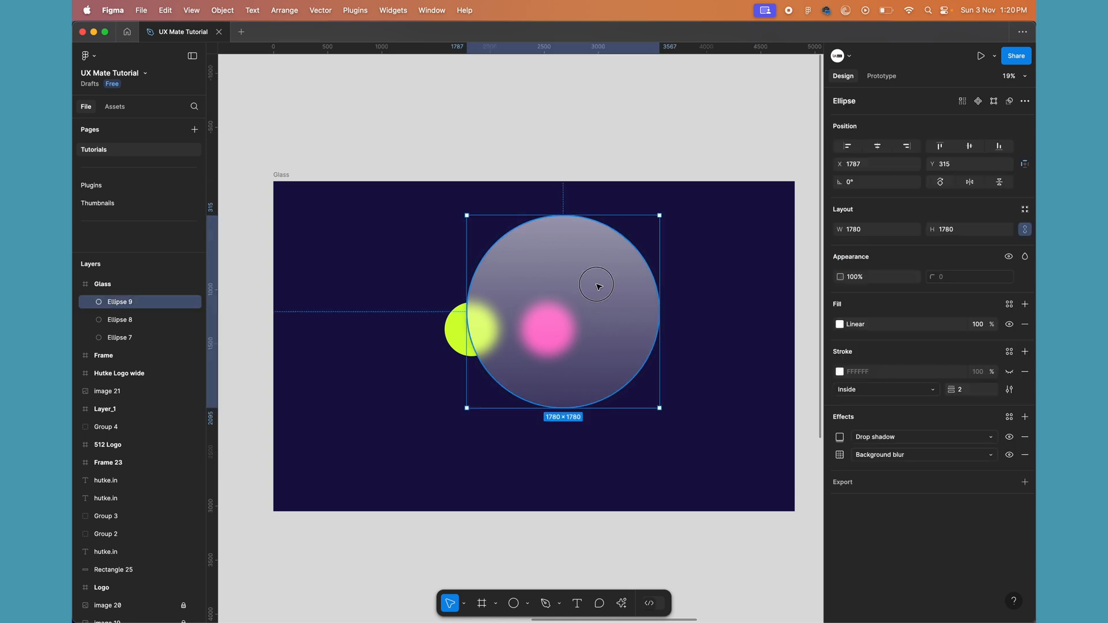
drag(598, 286, 565, 283)
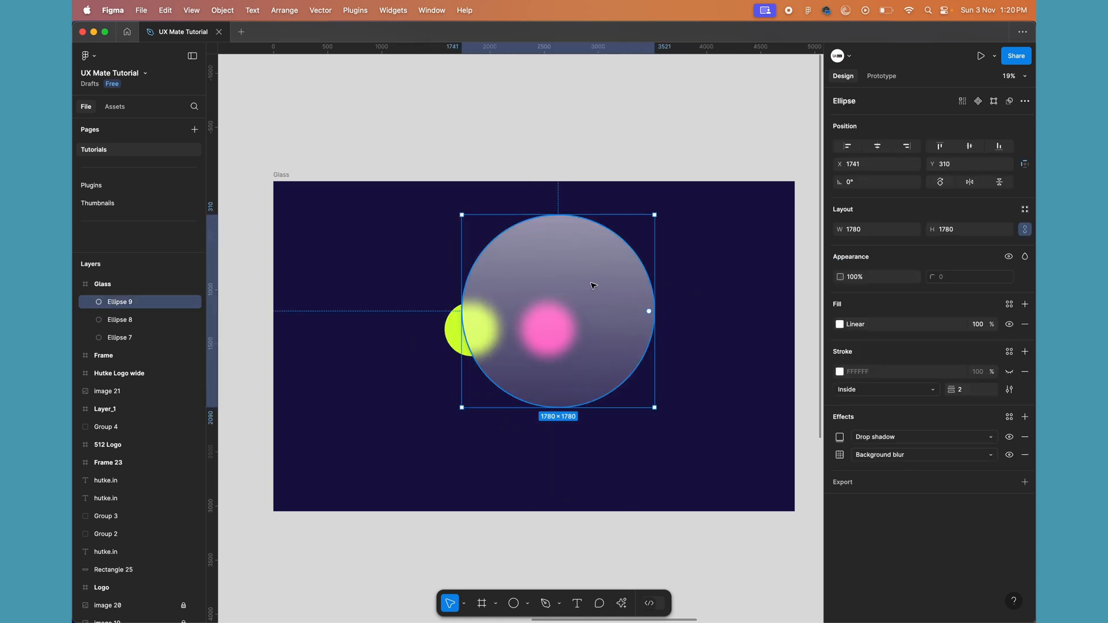